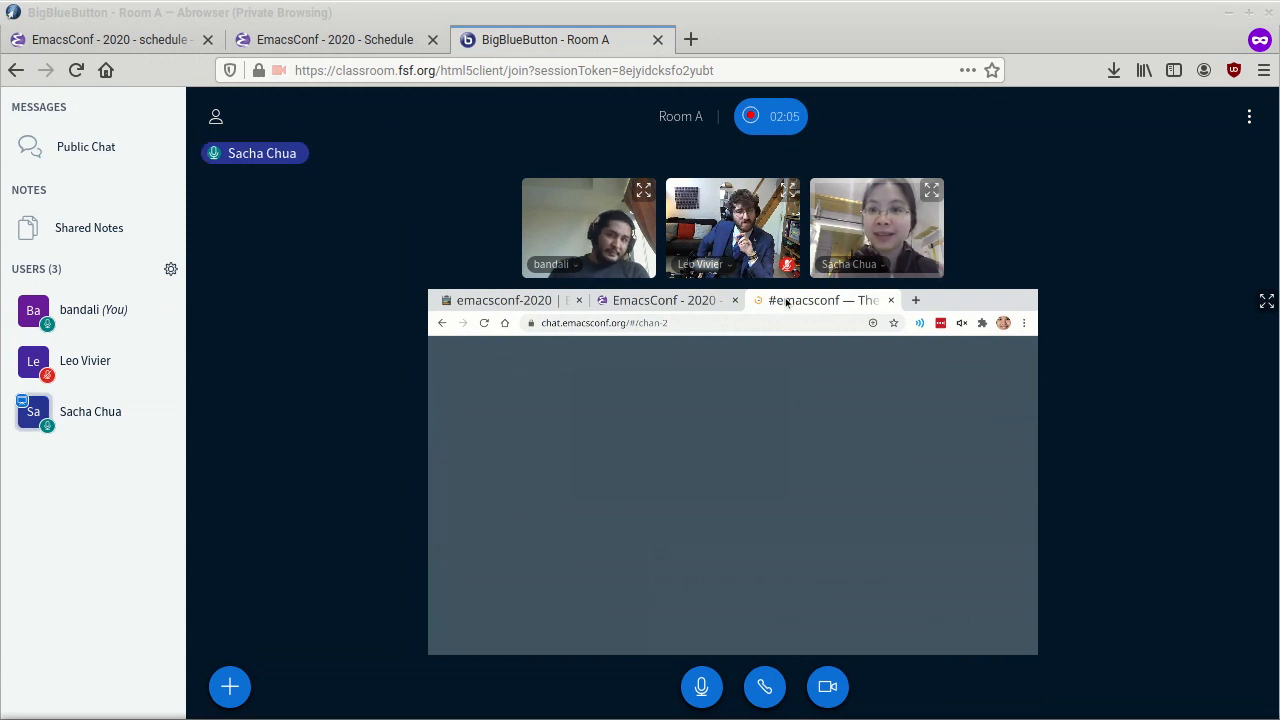
Step: Show the emacsconf.org/2020/schedule/00 opening remarks page in the shared Firefox window
left_click(664, 300)
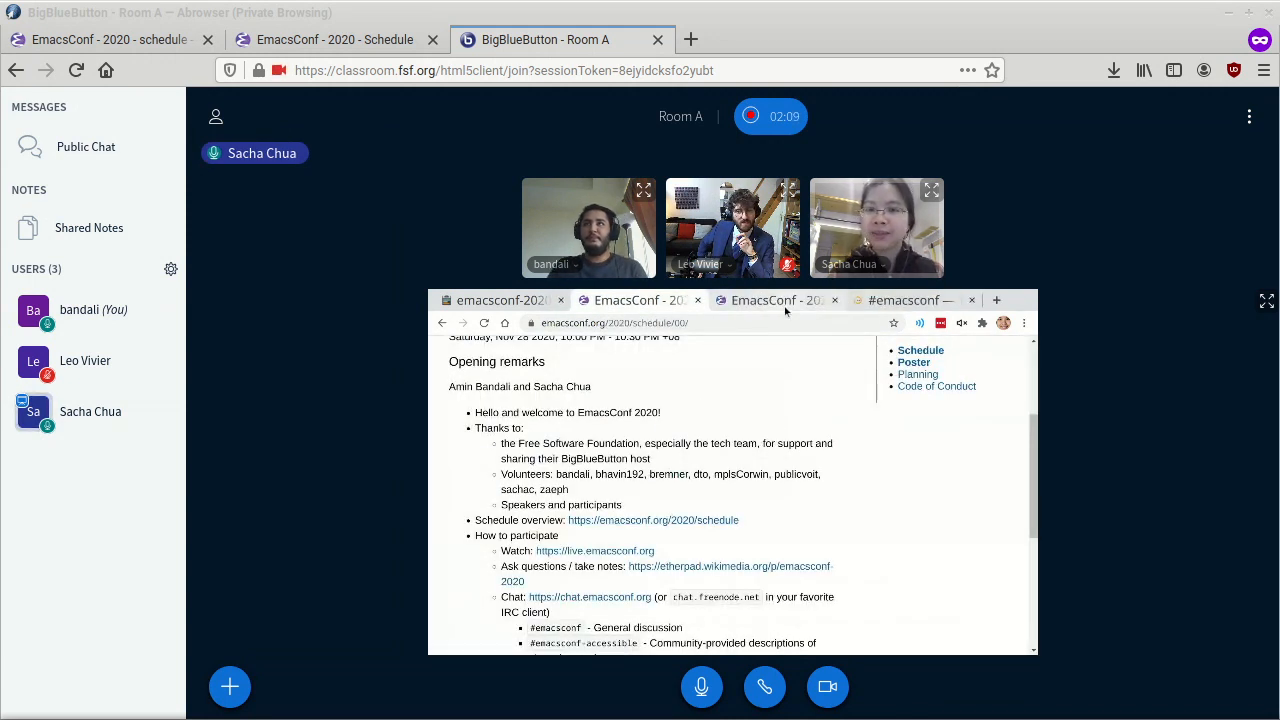
Step: Show the EmacsConf 2020 schedule and walk down through the Saturday talk listings
left_click(776, 300)
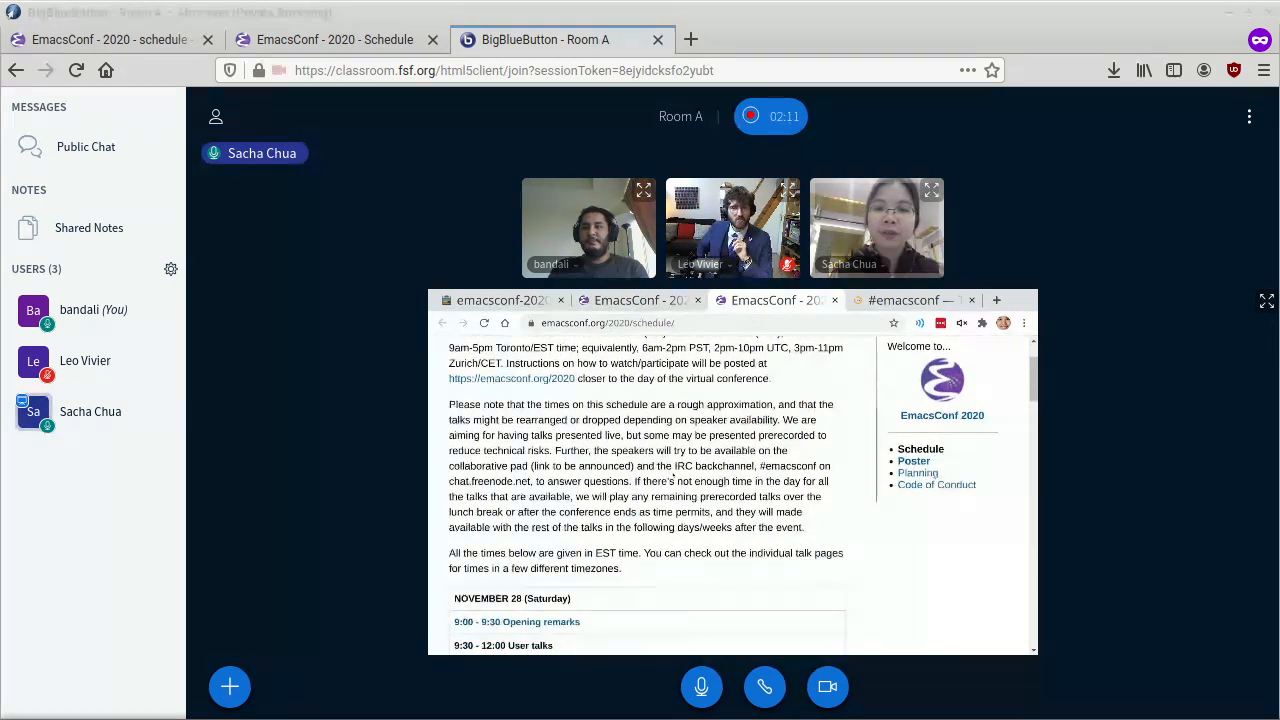
scroll("down", 3)
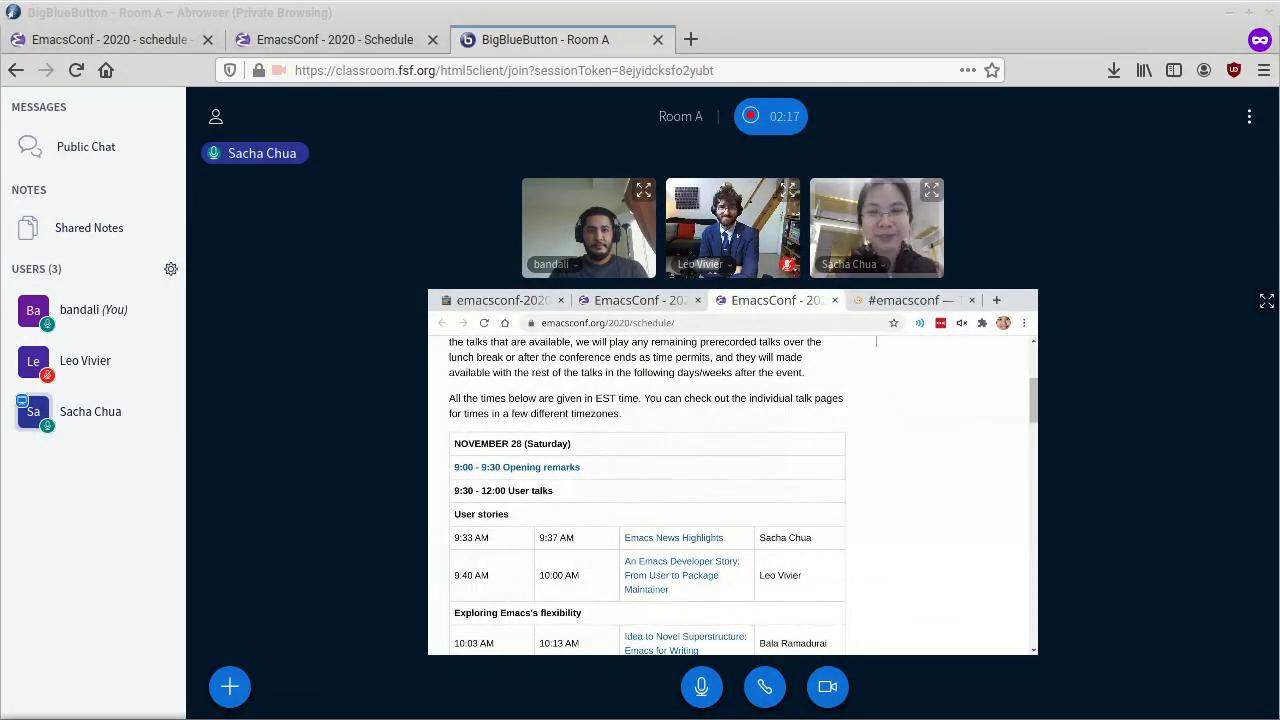
scroll("down", 3)
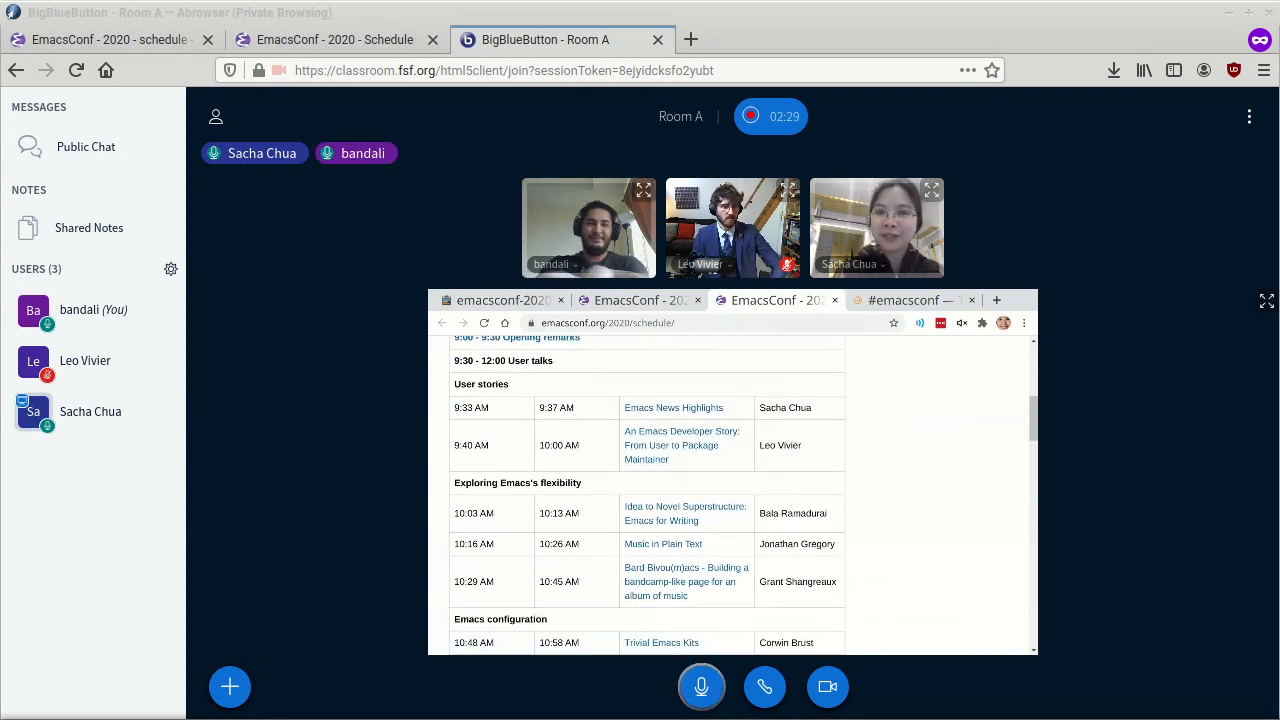
scroll("down", 3)
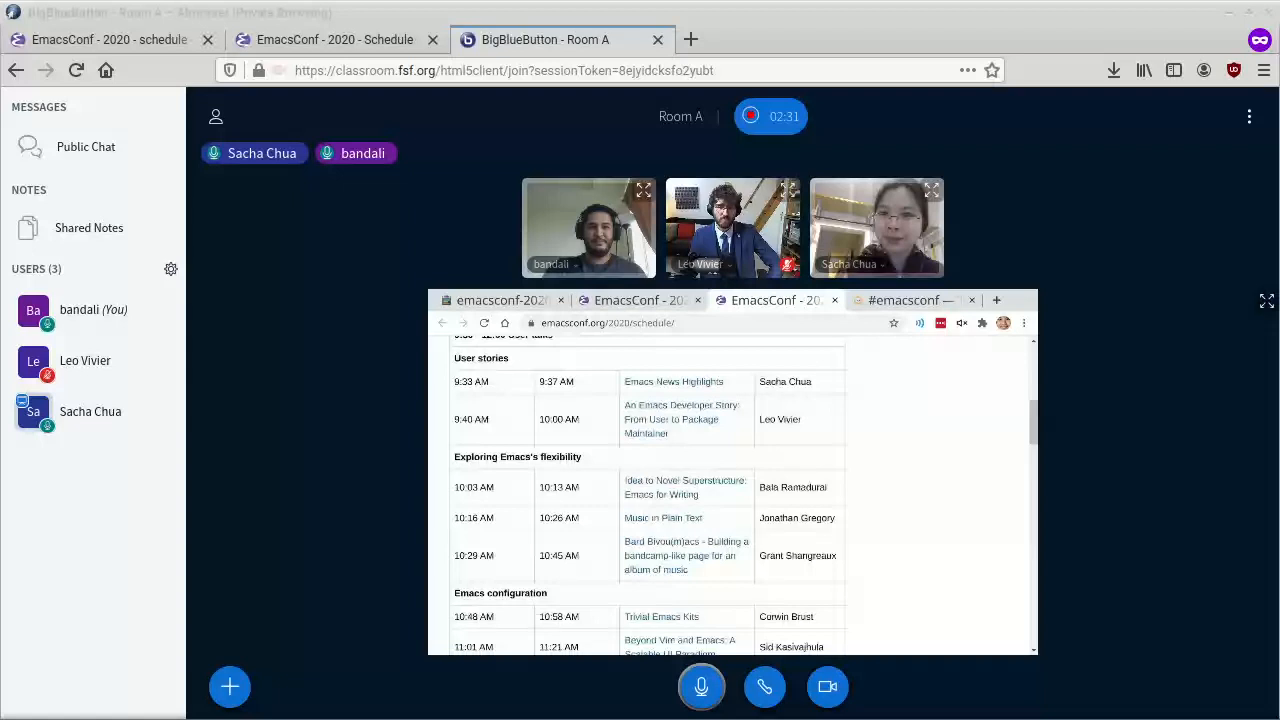
scroll("down", 3)
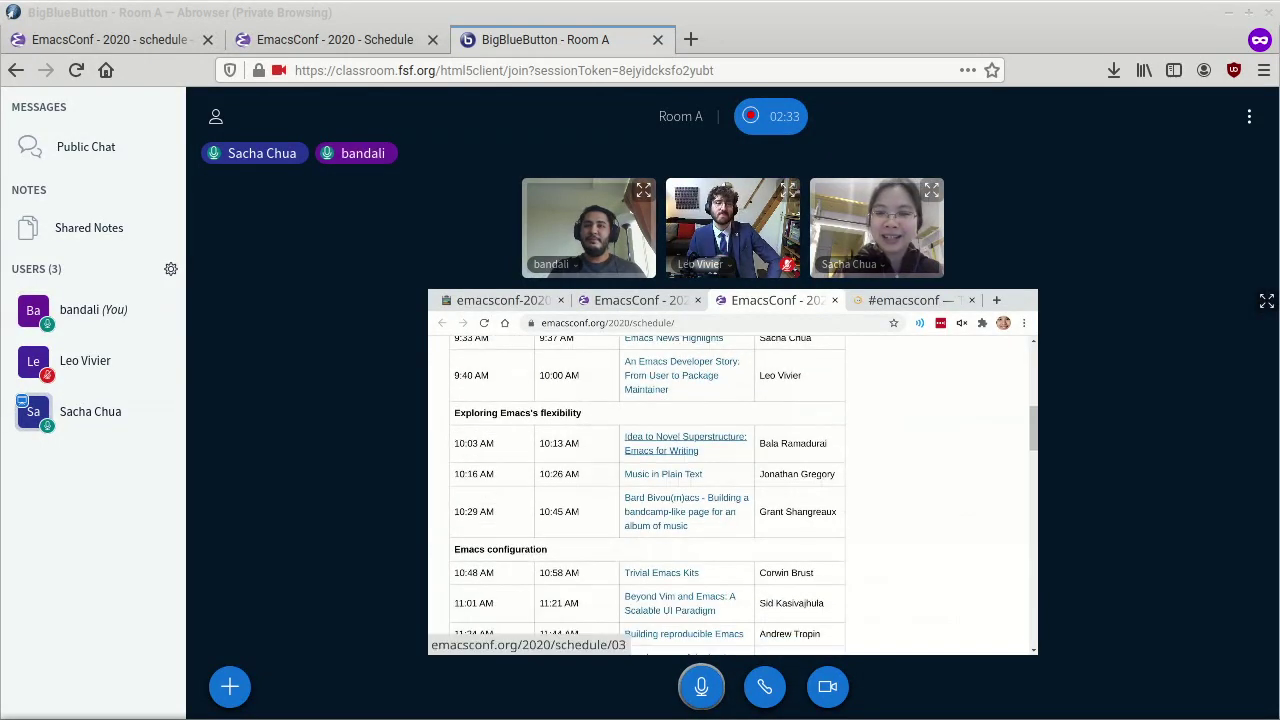
scroll("down", 3)
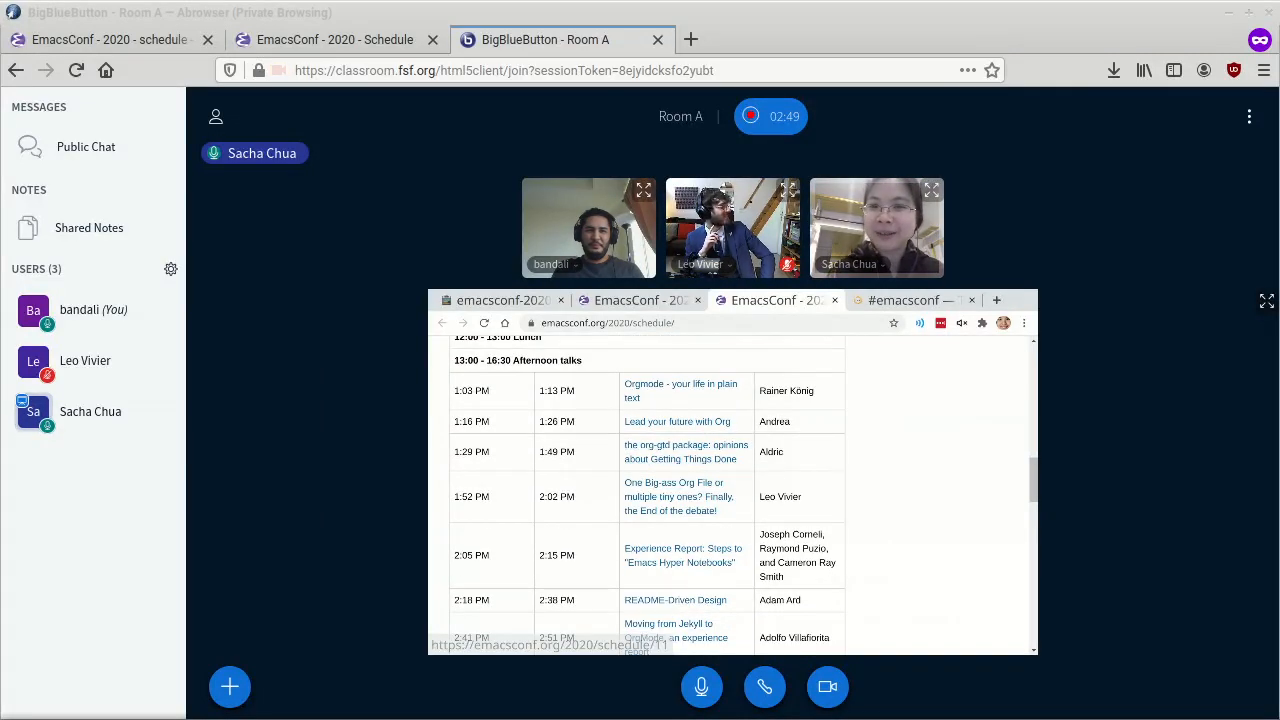
Step: Continue down the schedule through the Sunday, November 29 morning and afternoon talks
scroll("down", 3)
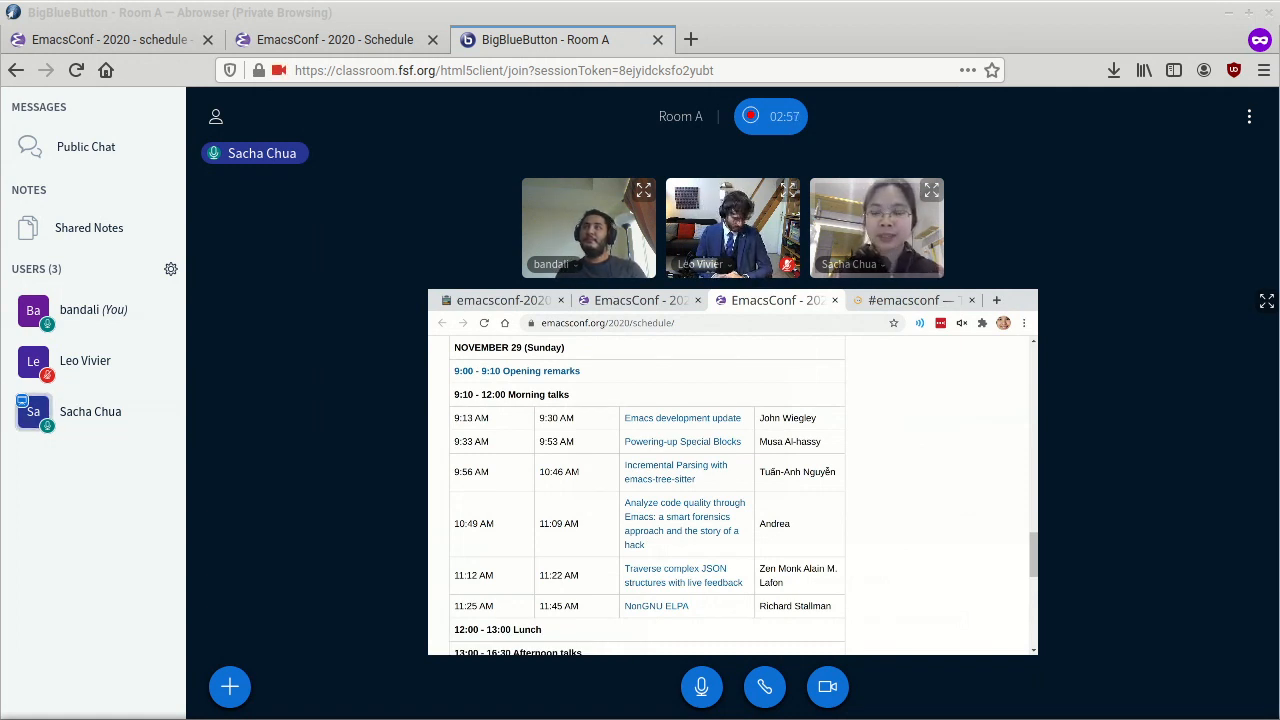
scroll("down", 3)
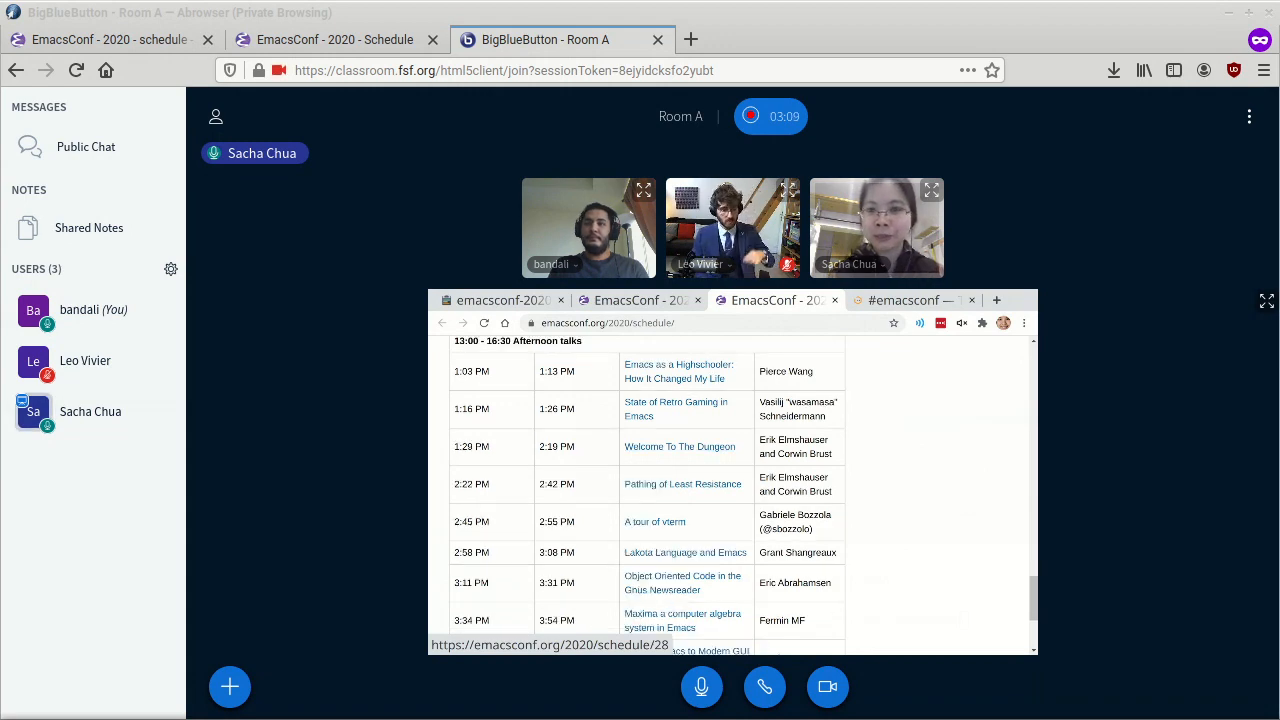
scroll("down", 3)
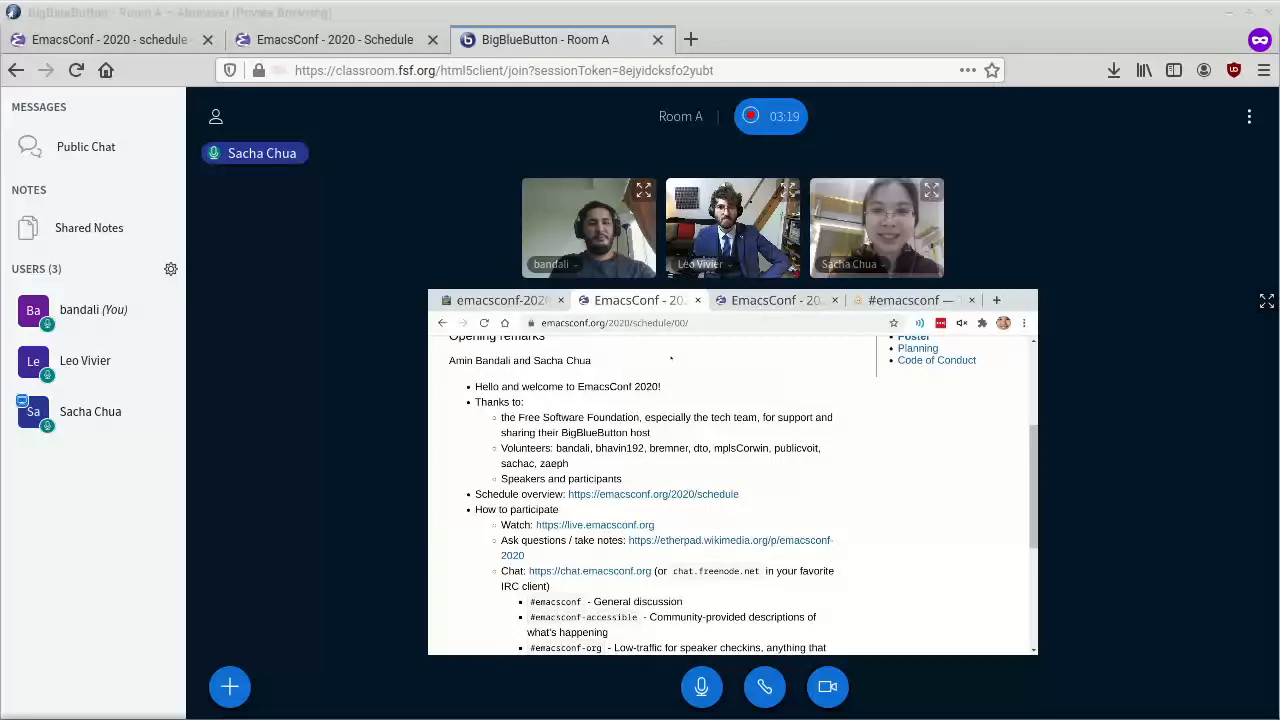
Step: Show the emacsconf-2020 Etherpad with its conference info, licence terms and pad structure
scroll("down", 3)
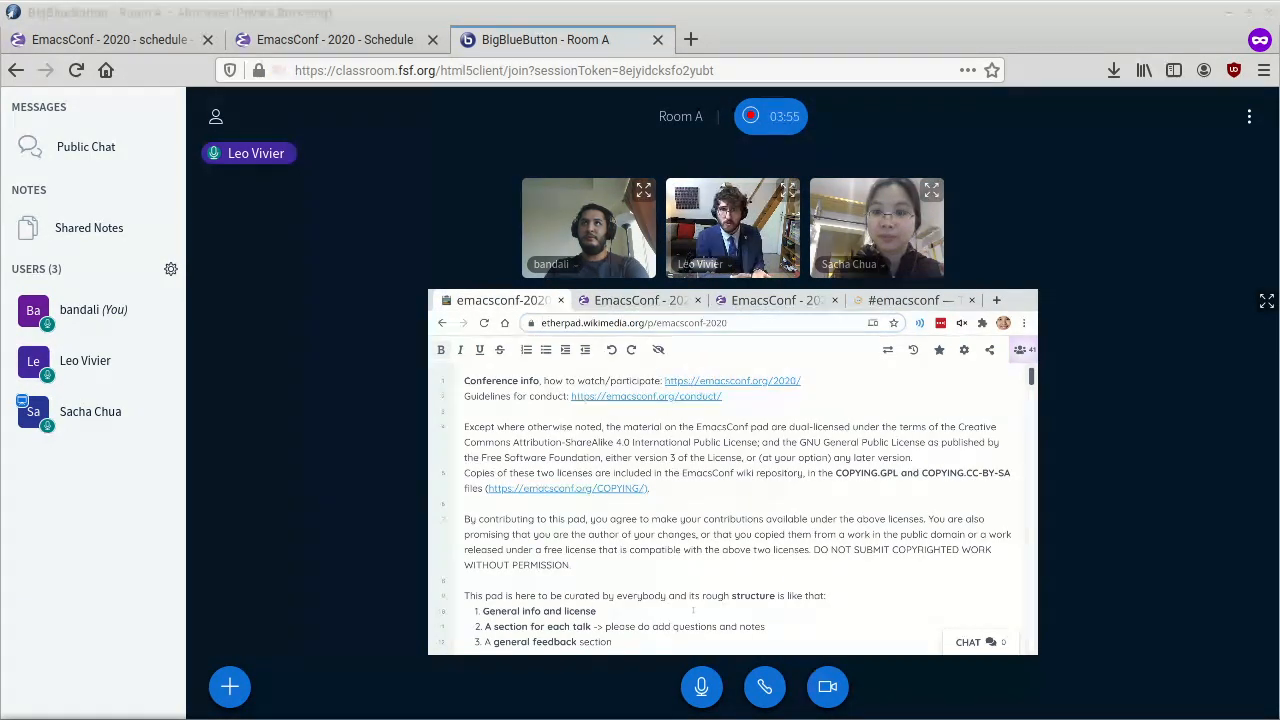
Step: Add a "Questions can be posed here" bullet under the Emacs News Highlights talk's Questions list
scroll("down", 3)
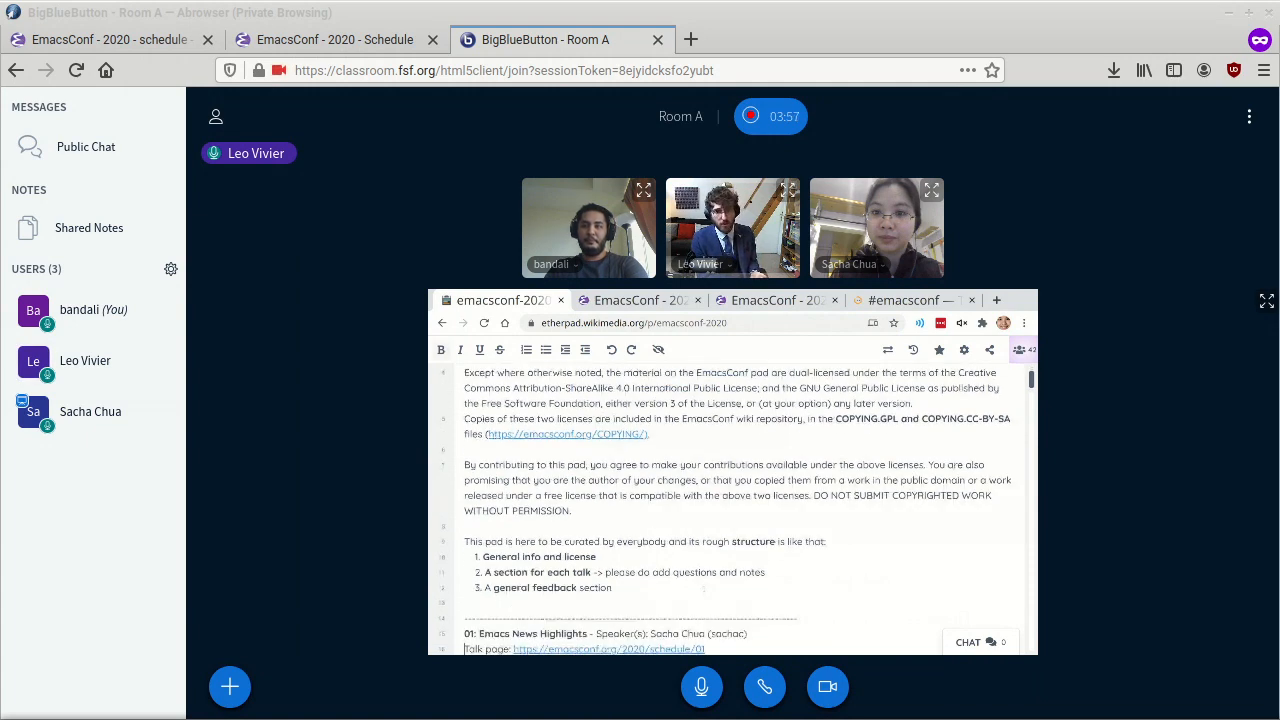
scroll("down", 3)
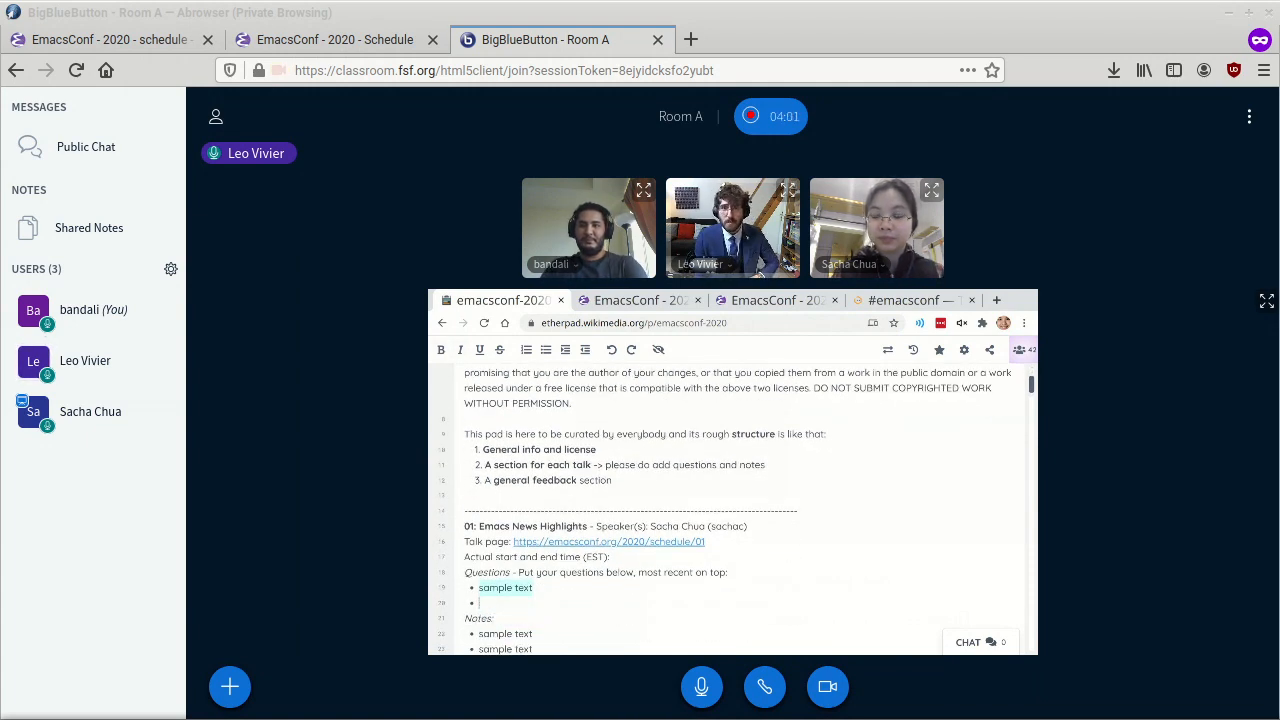
type("Q")
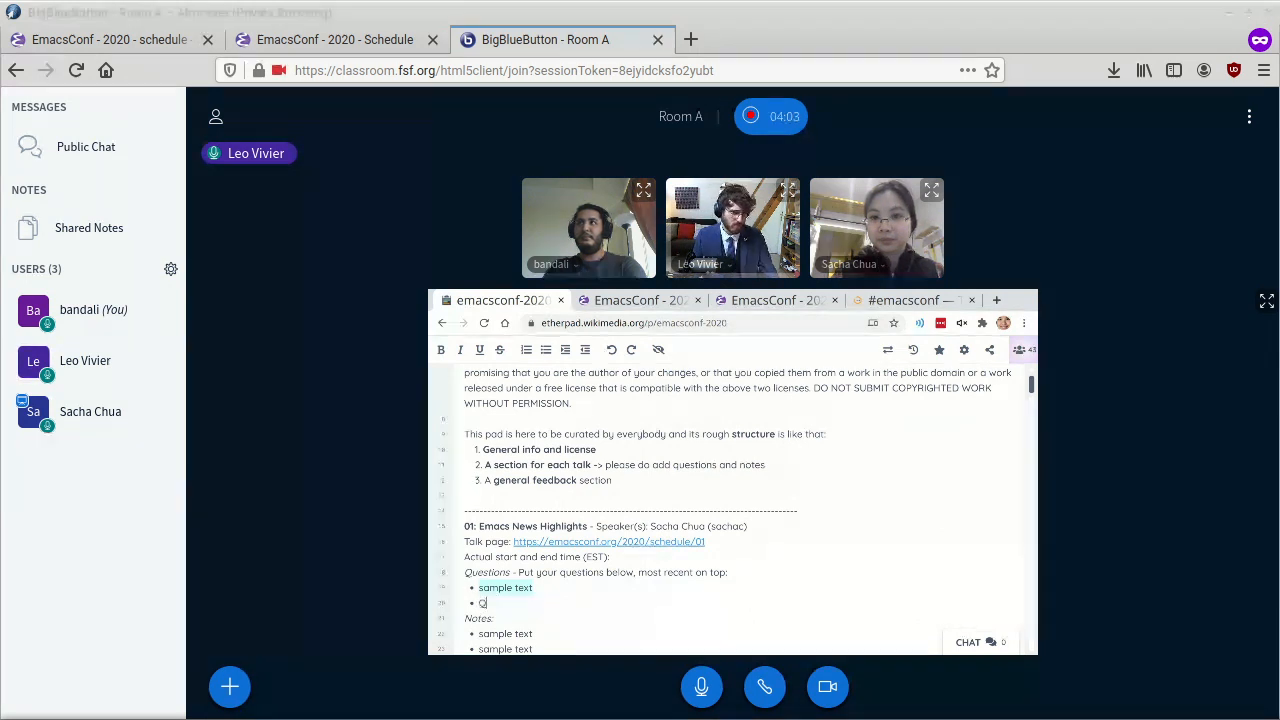
type("Questions co")
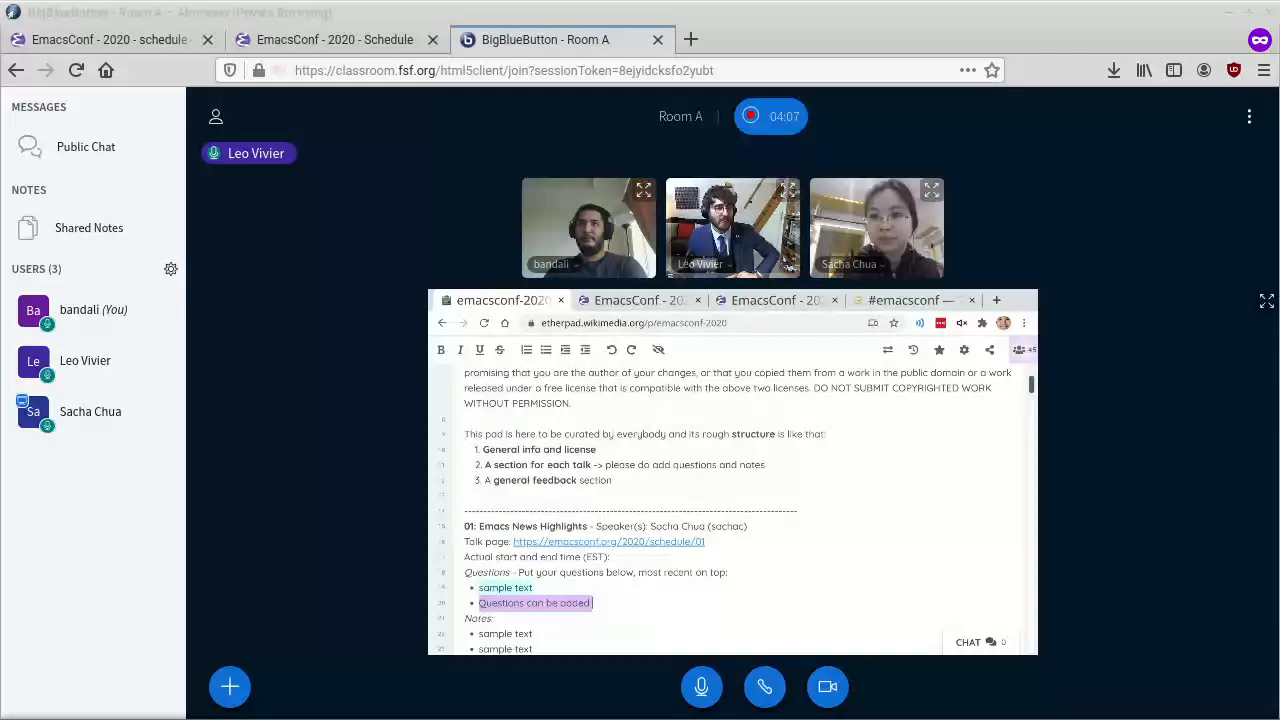
type("here")
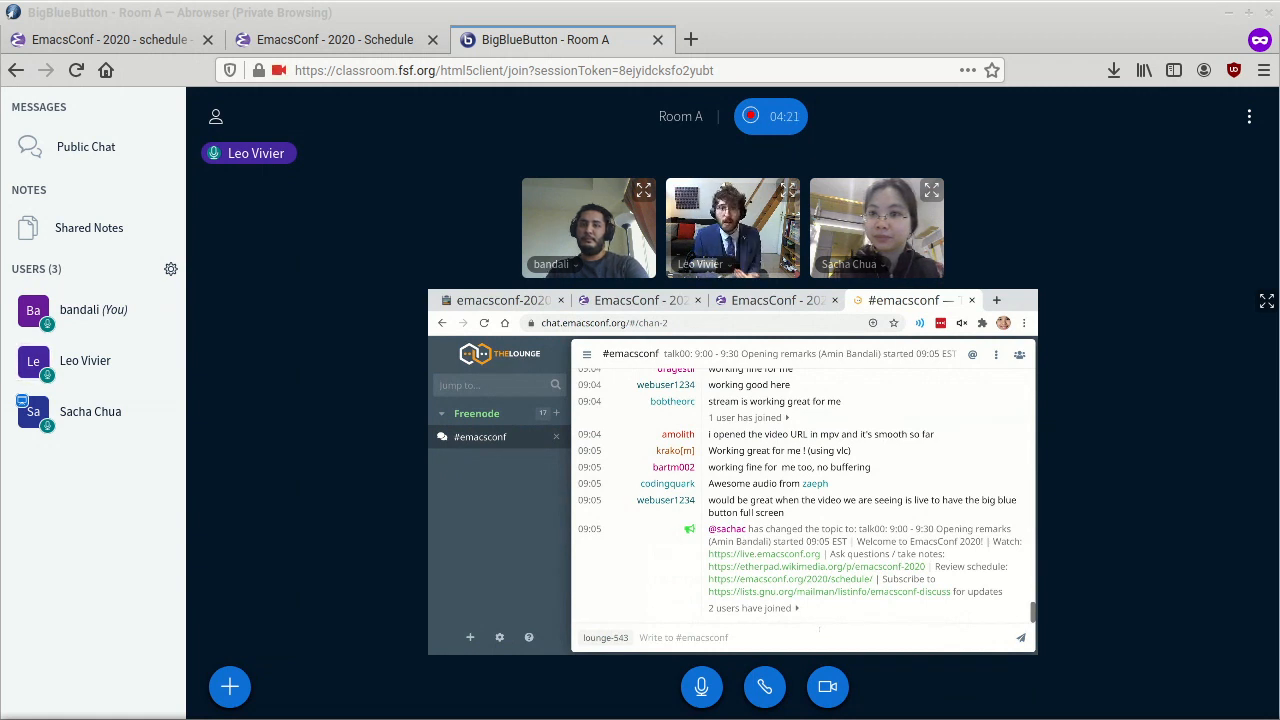
Step: Join the #emacsconf-accessible channel in The Lounge IRC client
scroll("down", 3)
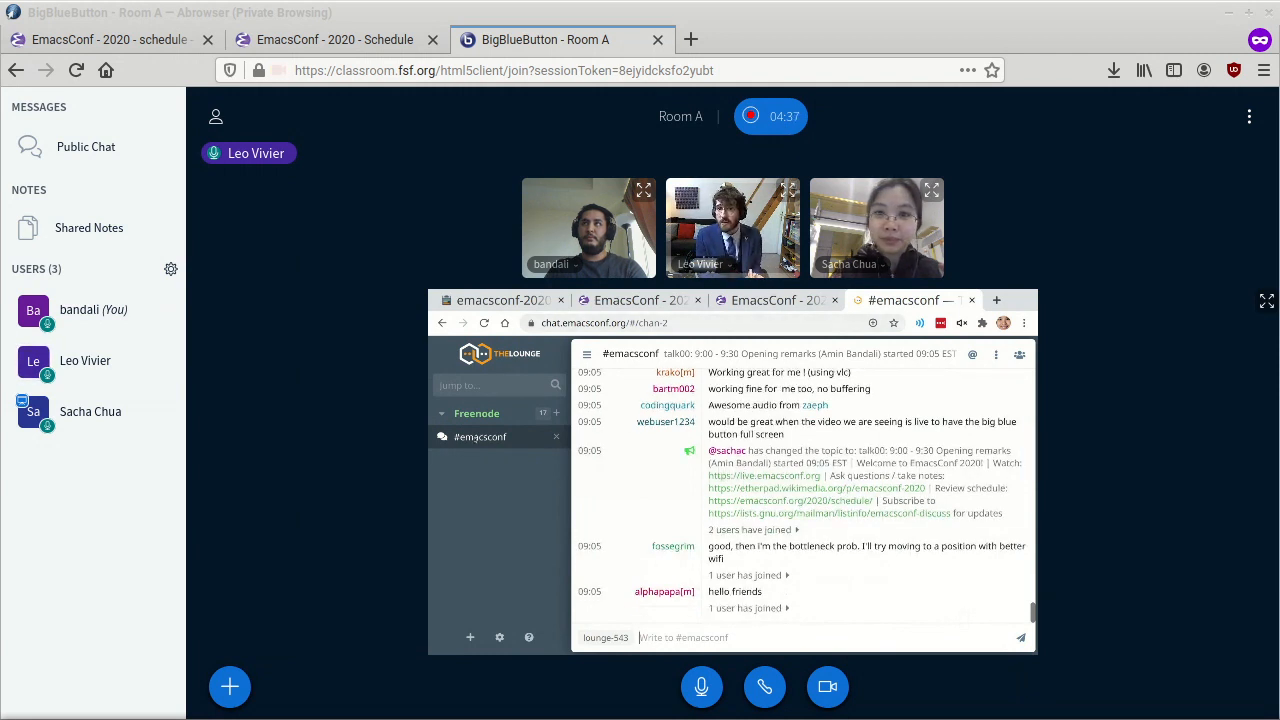
left_click(556, 412)
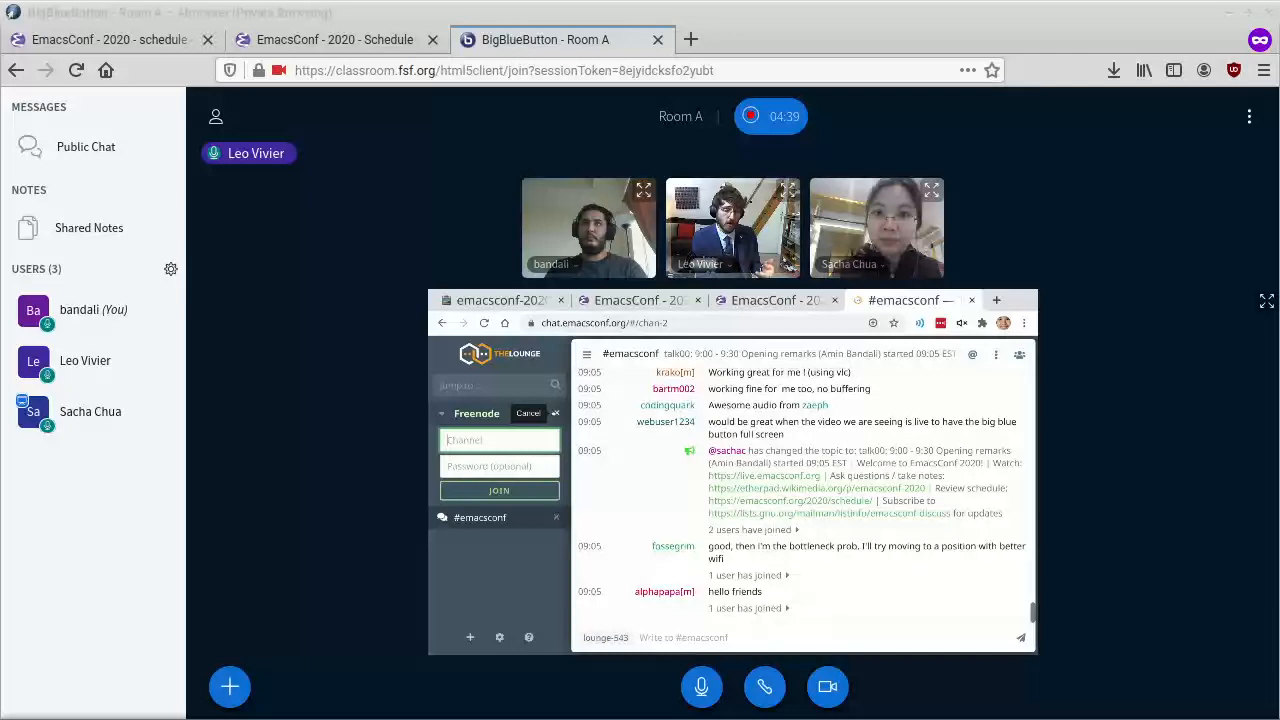
type("emacsconf-org")
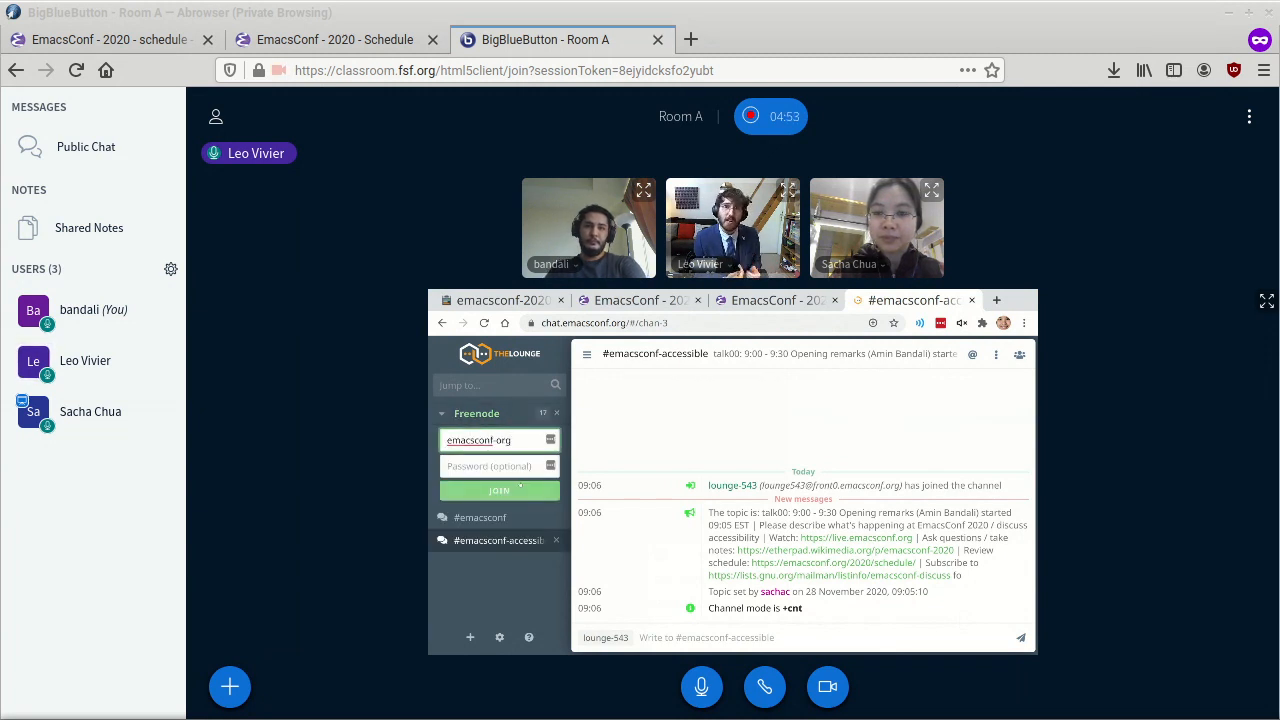
Step: Join #emacsconf-org, then return to the opening remarks participation and mailing-list notes
left_click(498, 490)
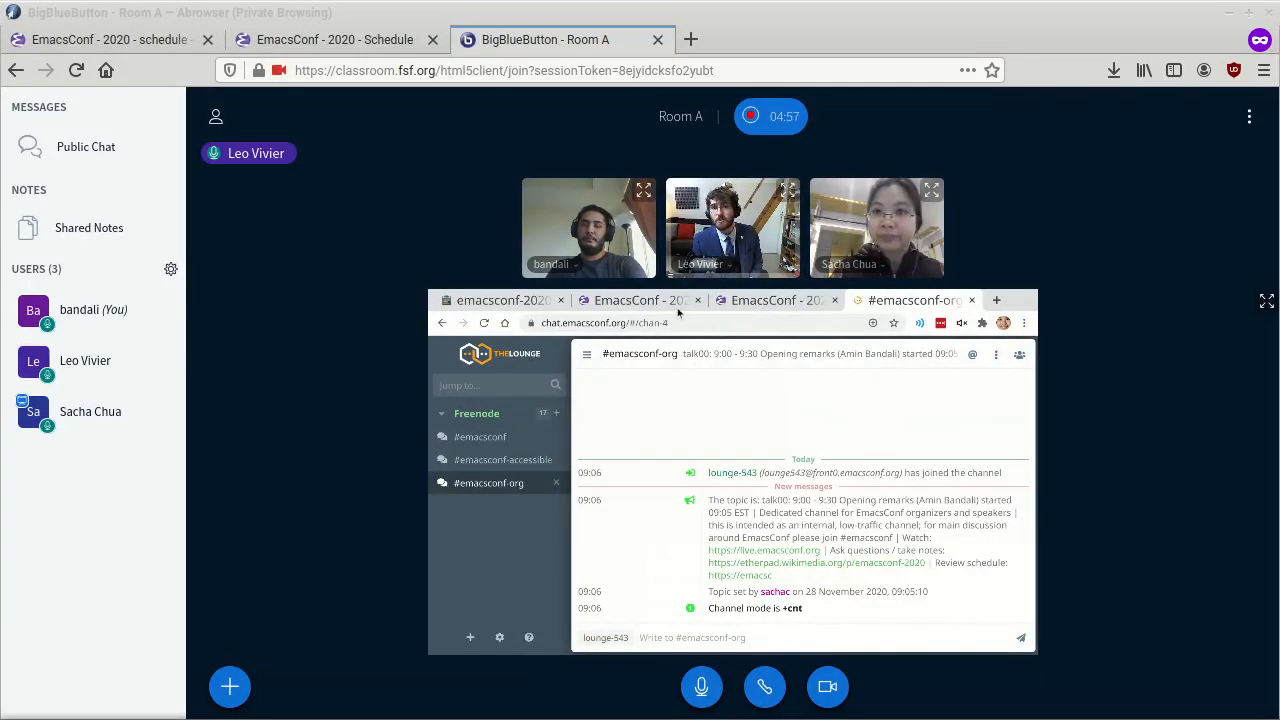
mouse_move(640, 300)
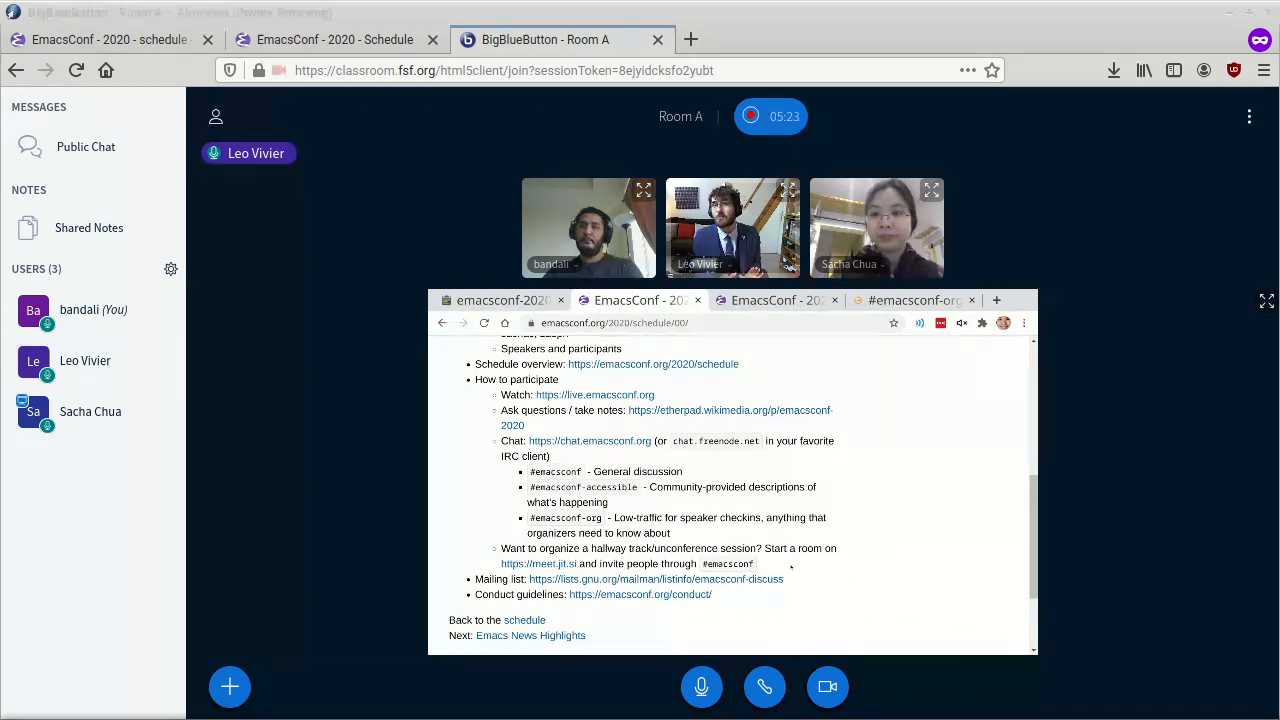
scroll("down", 3)
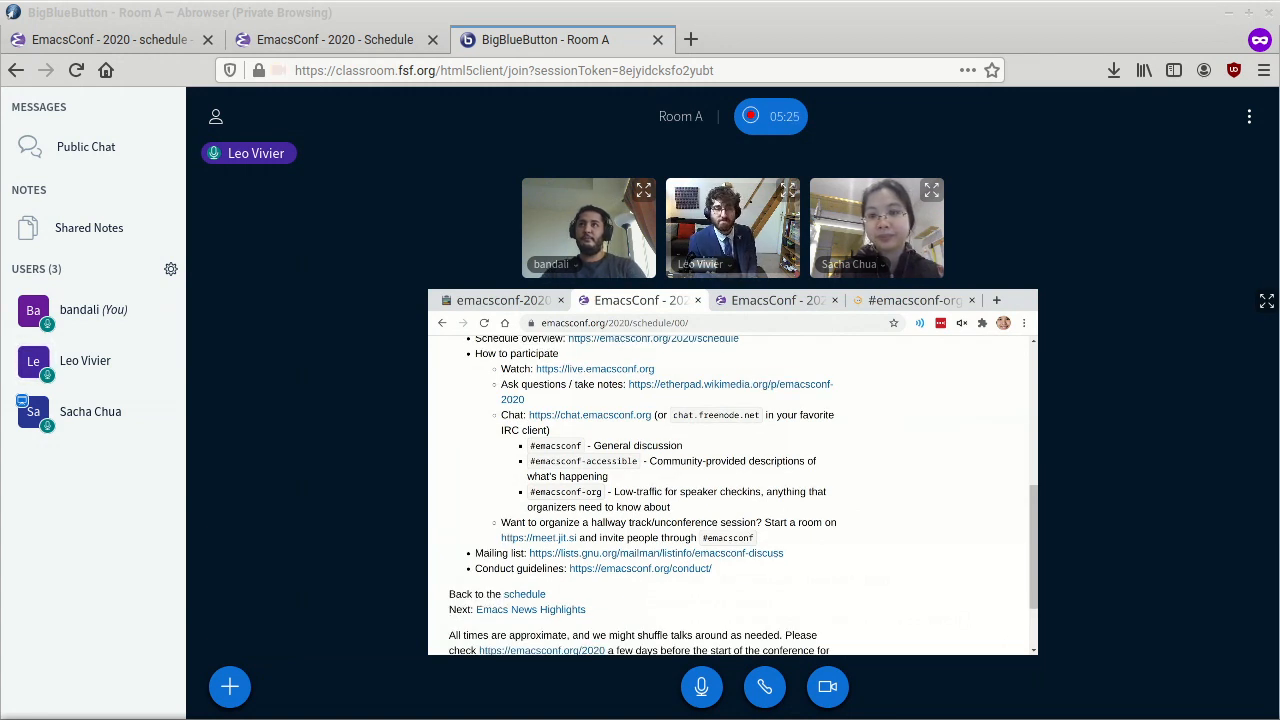